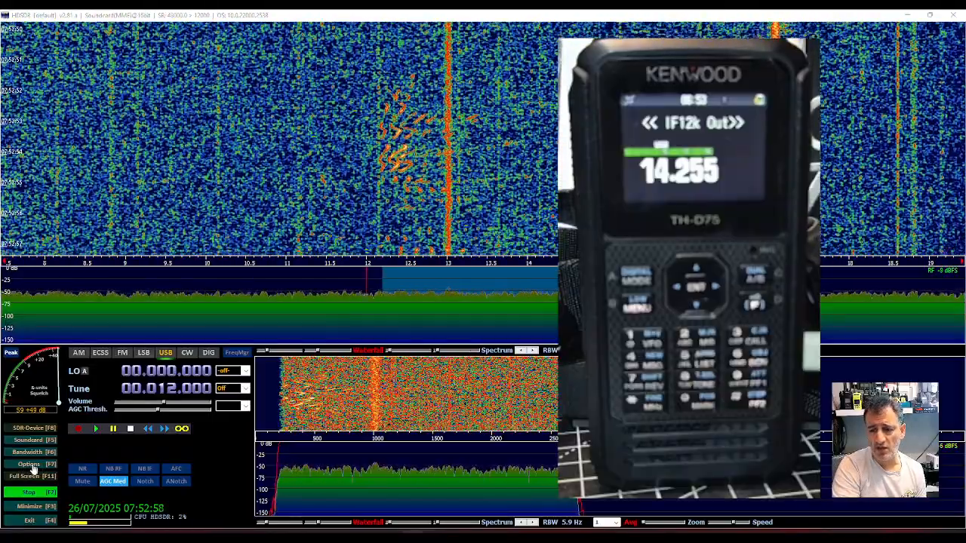
# - Step the audio spectrum RBW from 5.9 Hz down to 1.5 Hz, then up to 23.4 Hz
pyautogui.click(28, 464)
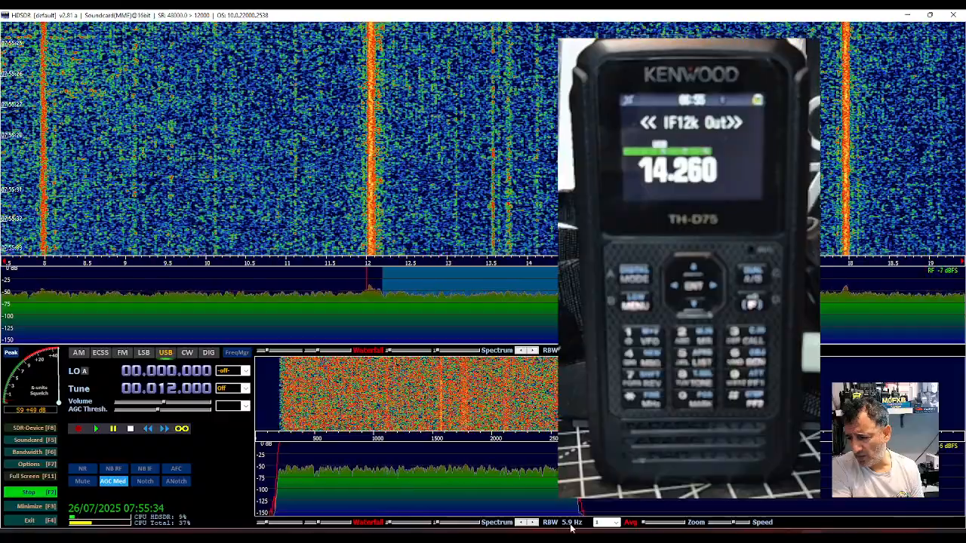
pyautogui.moveTo(573, 522); pyautogui.dragTo(531, 522)
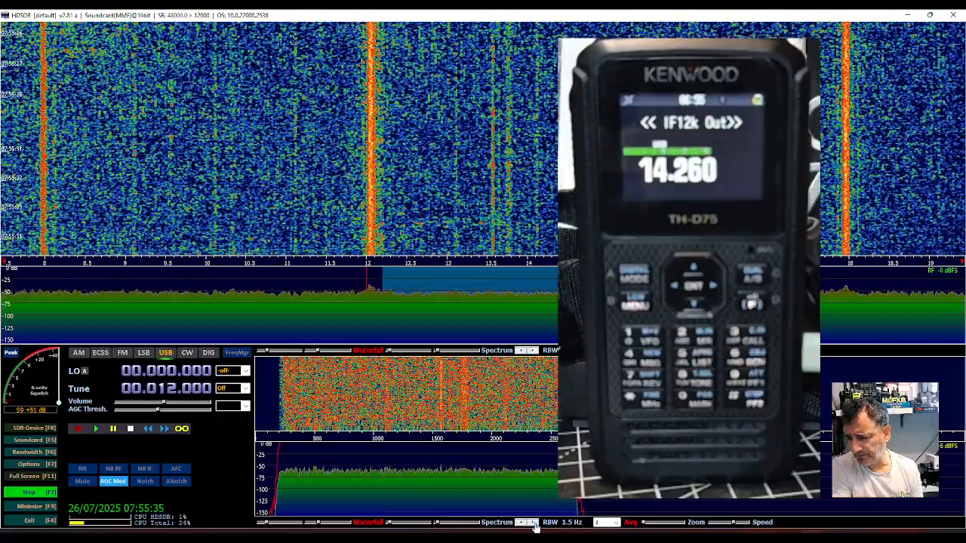
pyautogui.click(526, 522)
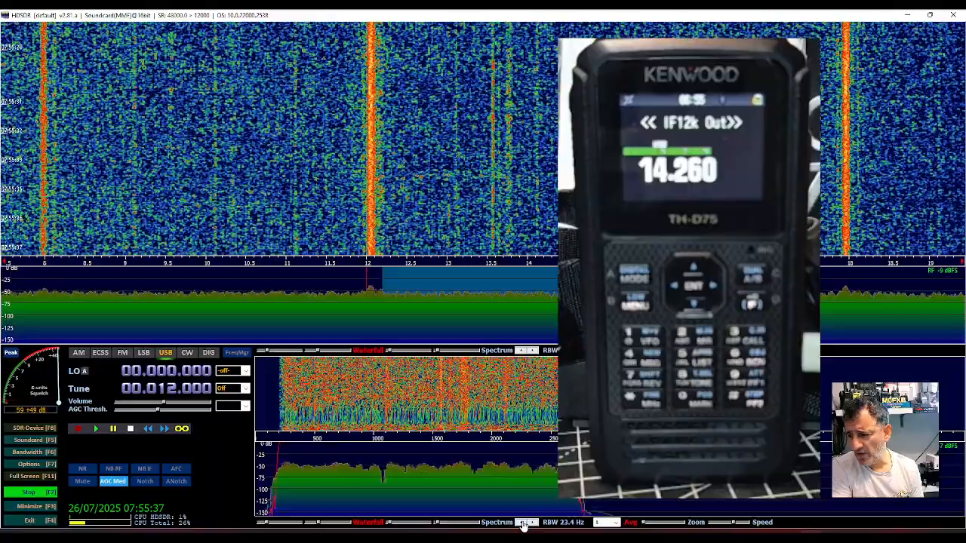